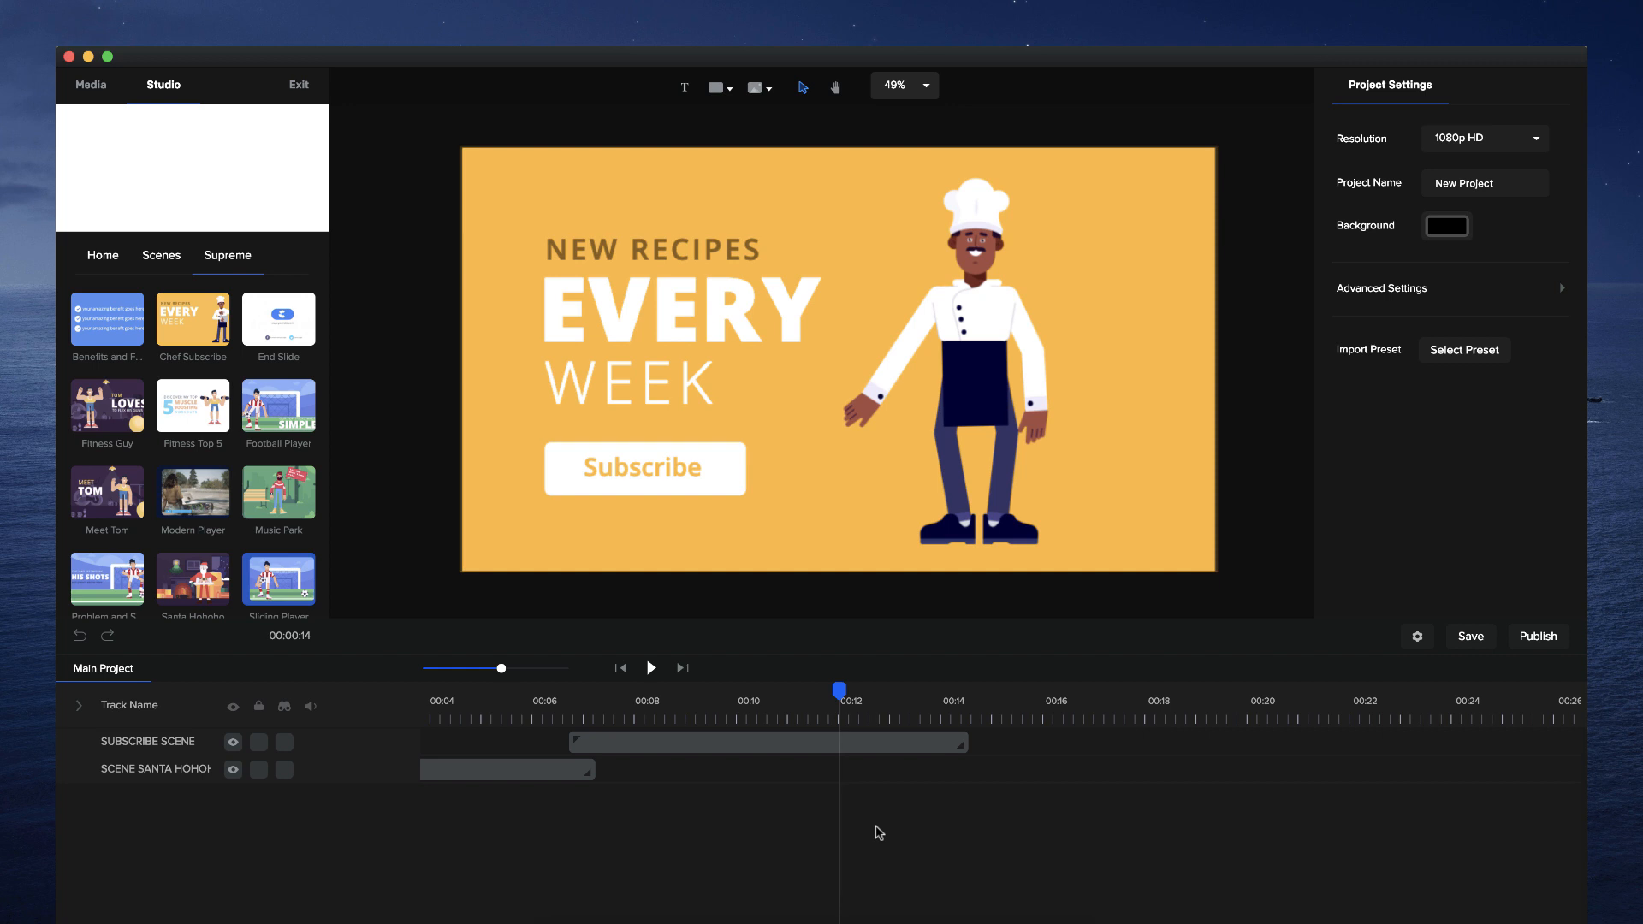
Step: Select and open the SUBSCRIBE SCENE track to reveal its text, button, chef and background layers
{"action": "left_click", "coordinate": [768, 741]}
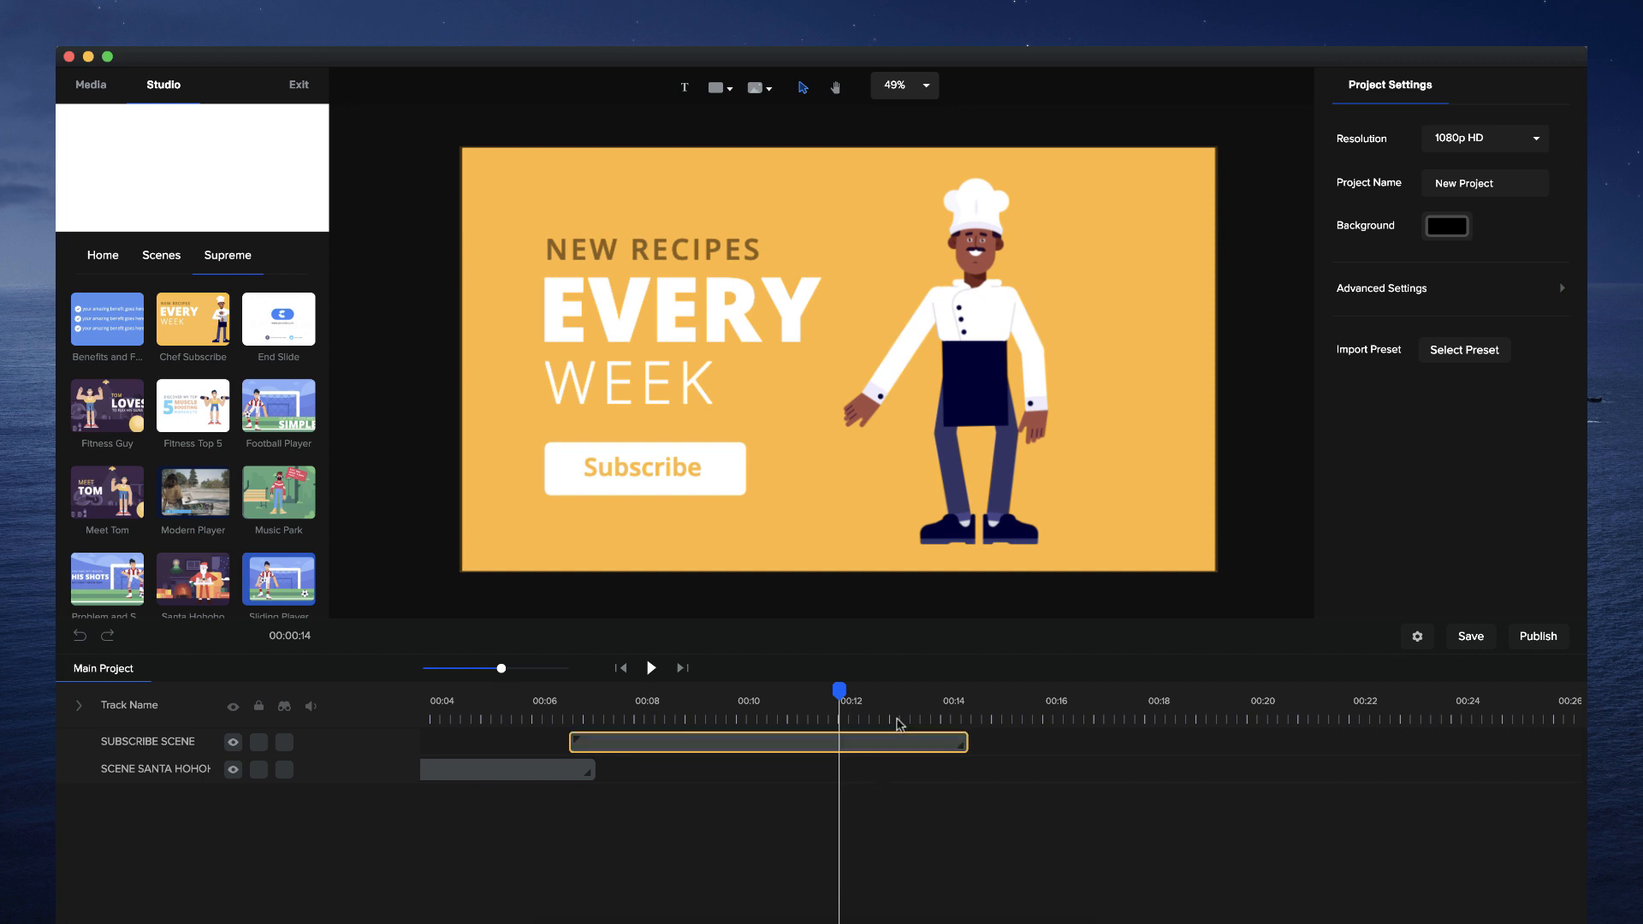
{"action": "left_click", "coordinate": [767, 740]}
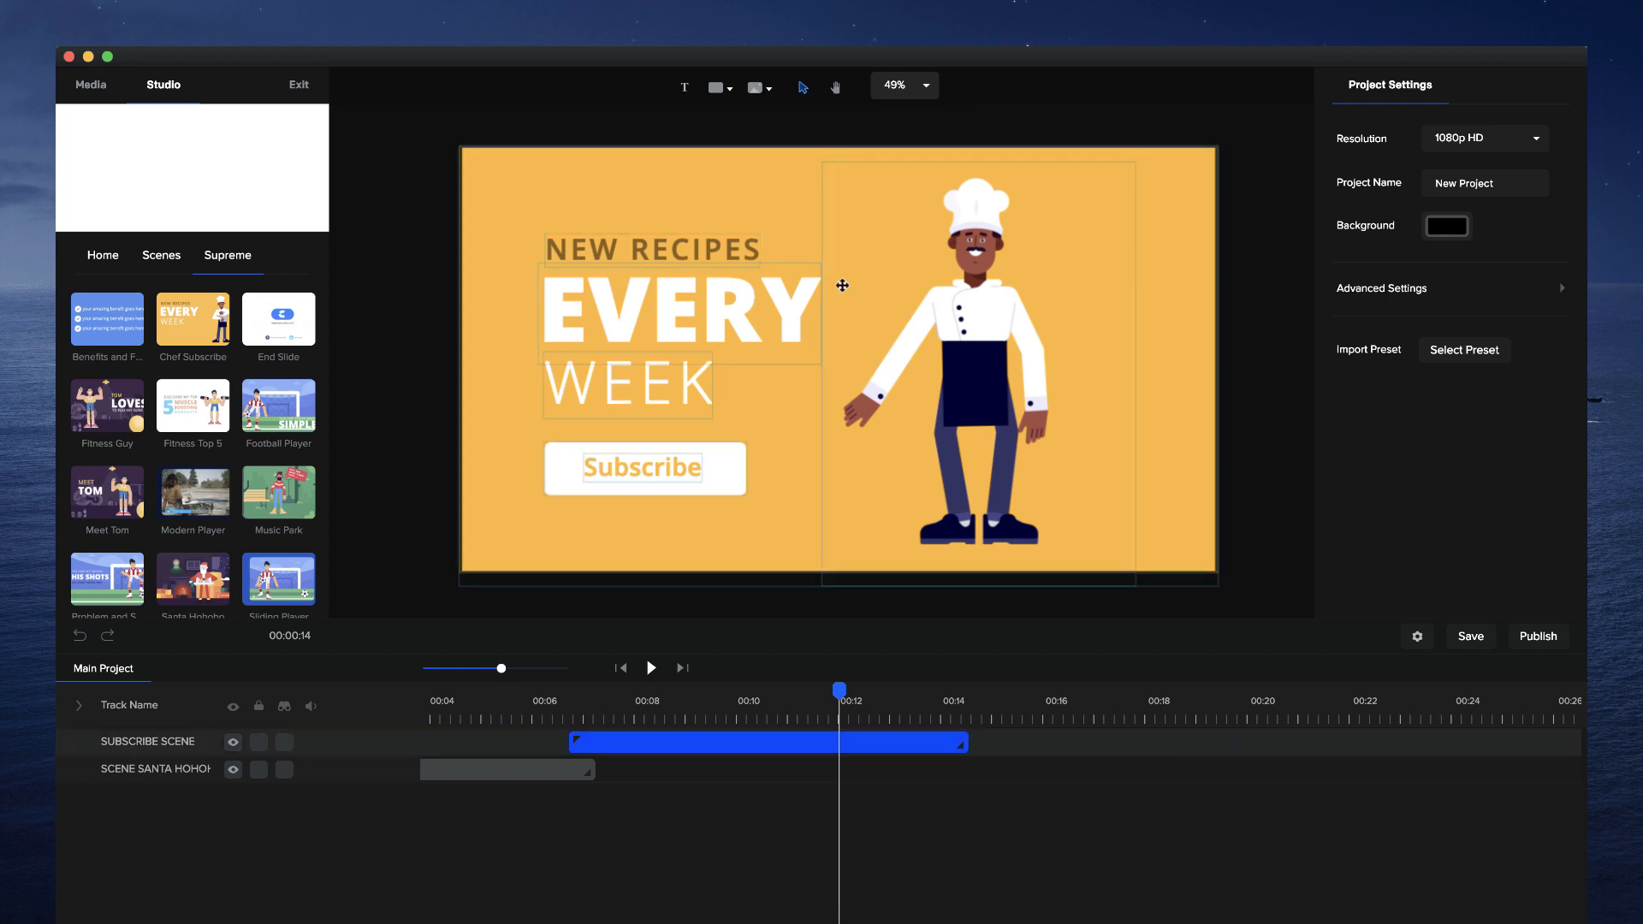
{"action": "left_click", "coordinate": [764, 741]}
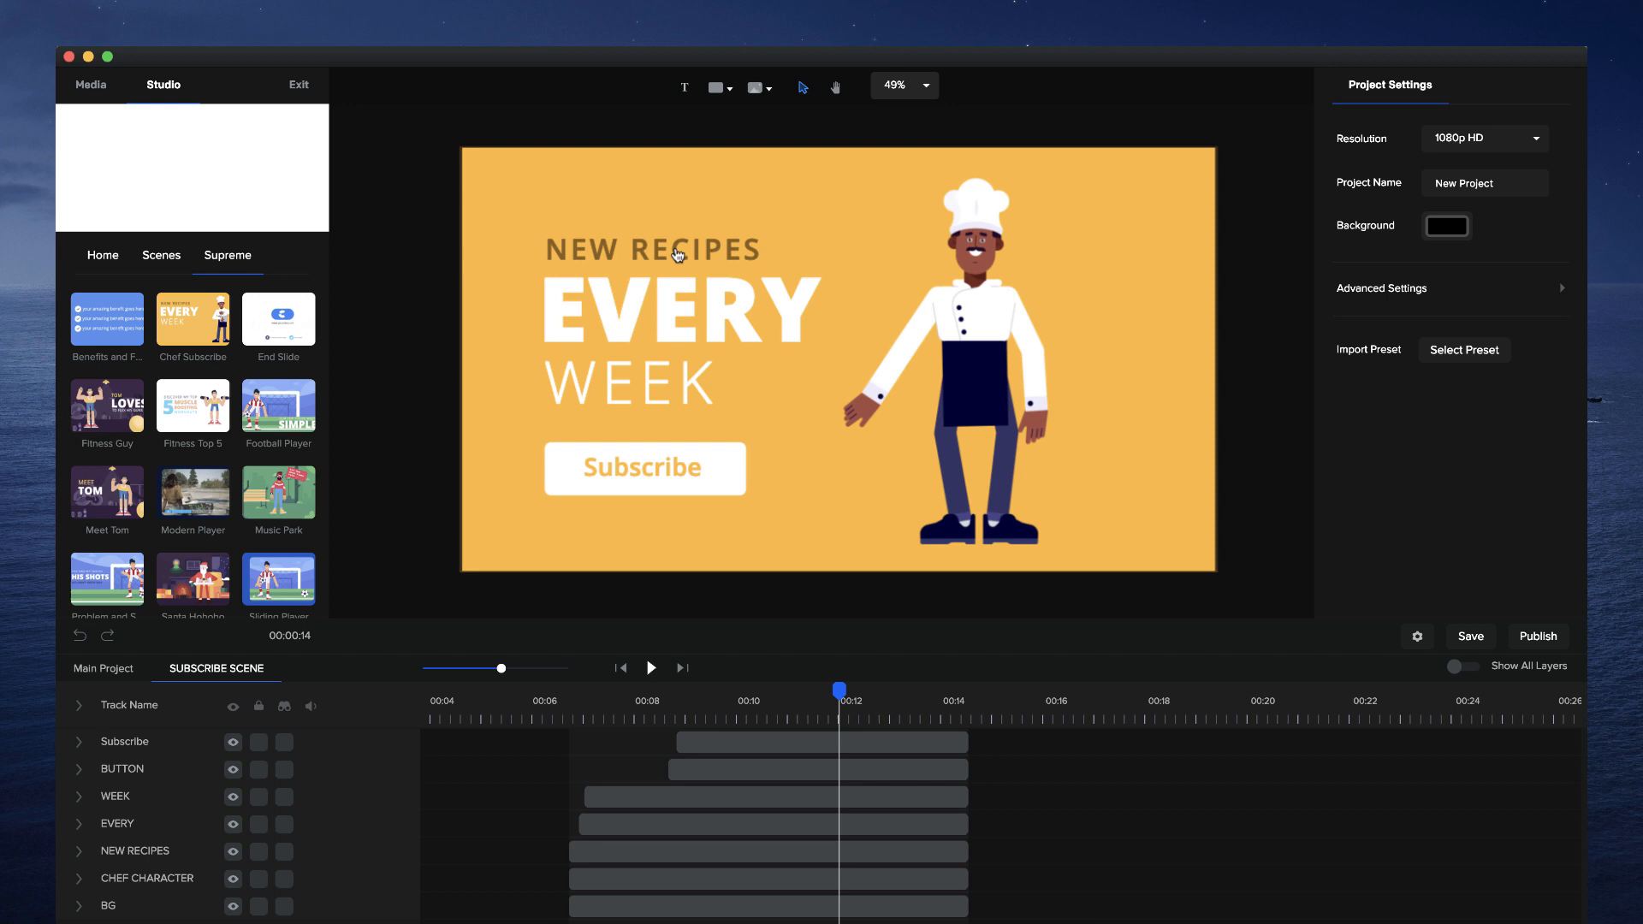
{"action": "mouse_move", "coordinate": [716, 349]}
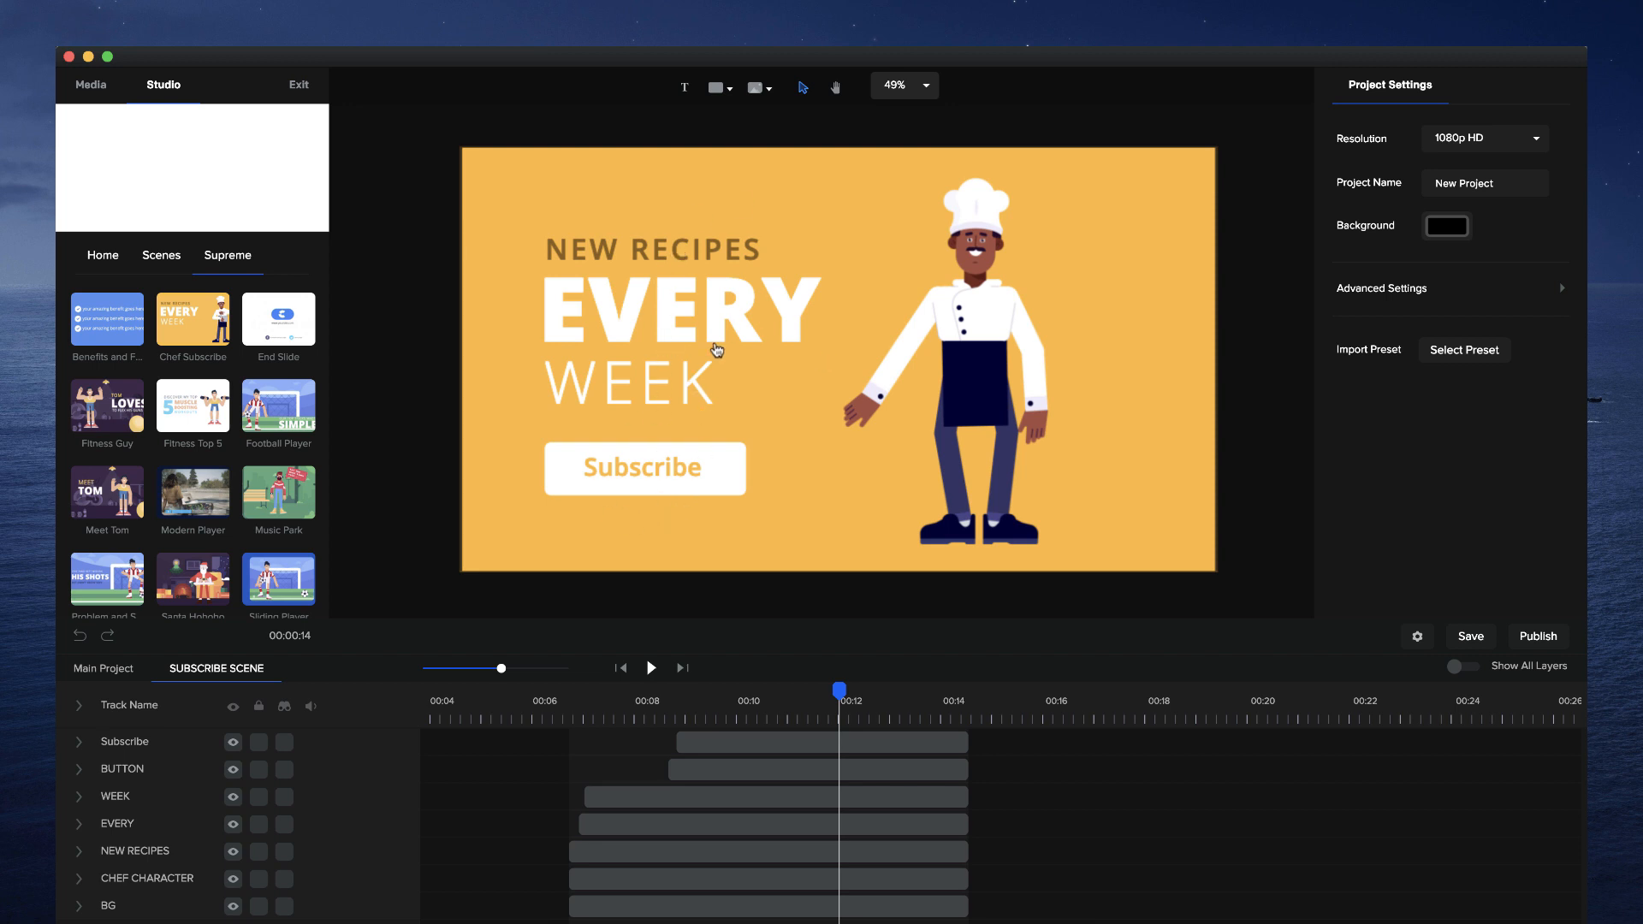
{"action": "mouse_move", "coordinate": [702, 248]}
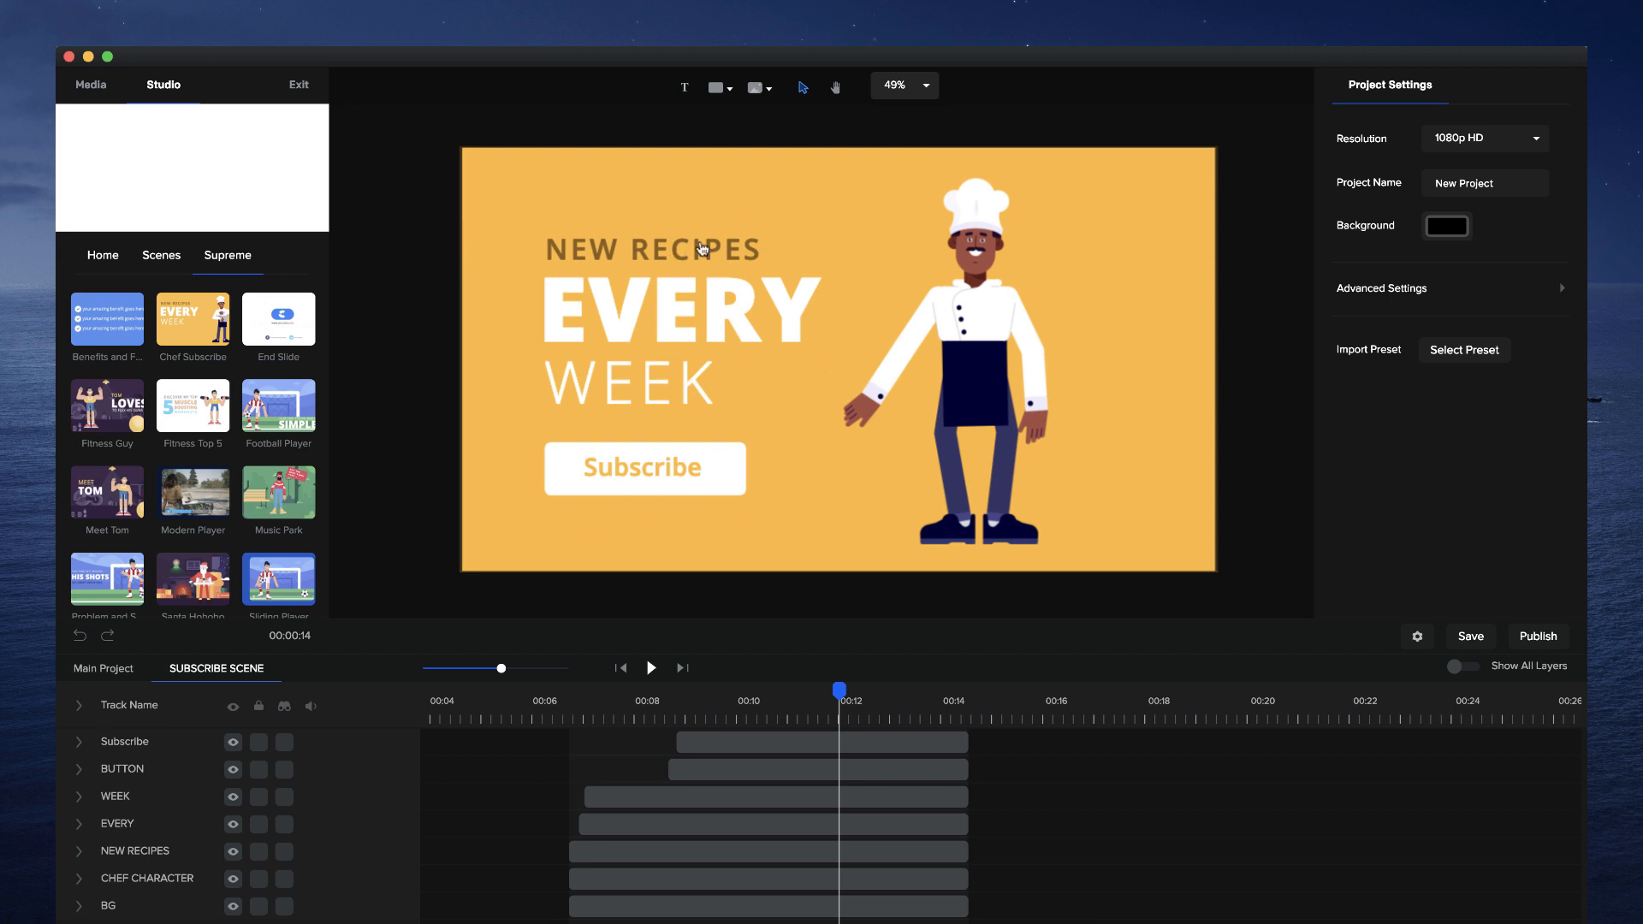
Step: Select the NEW RECIPES headline, then return to the main project timeline of scenes
{"action": "left_click", "coordinate": [652, 250]}
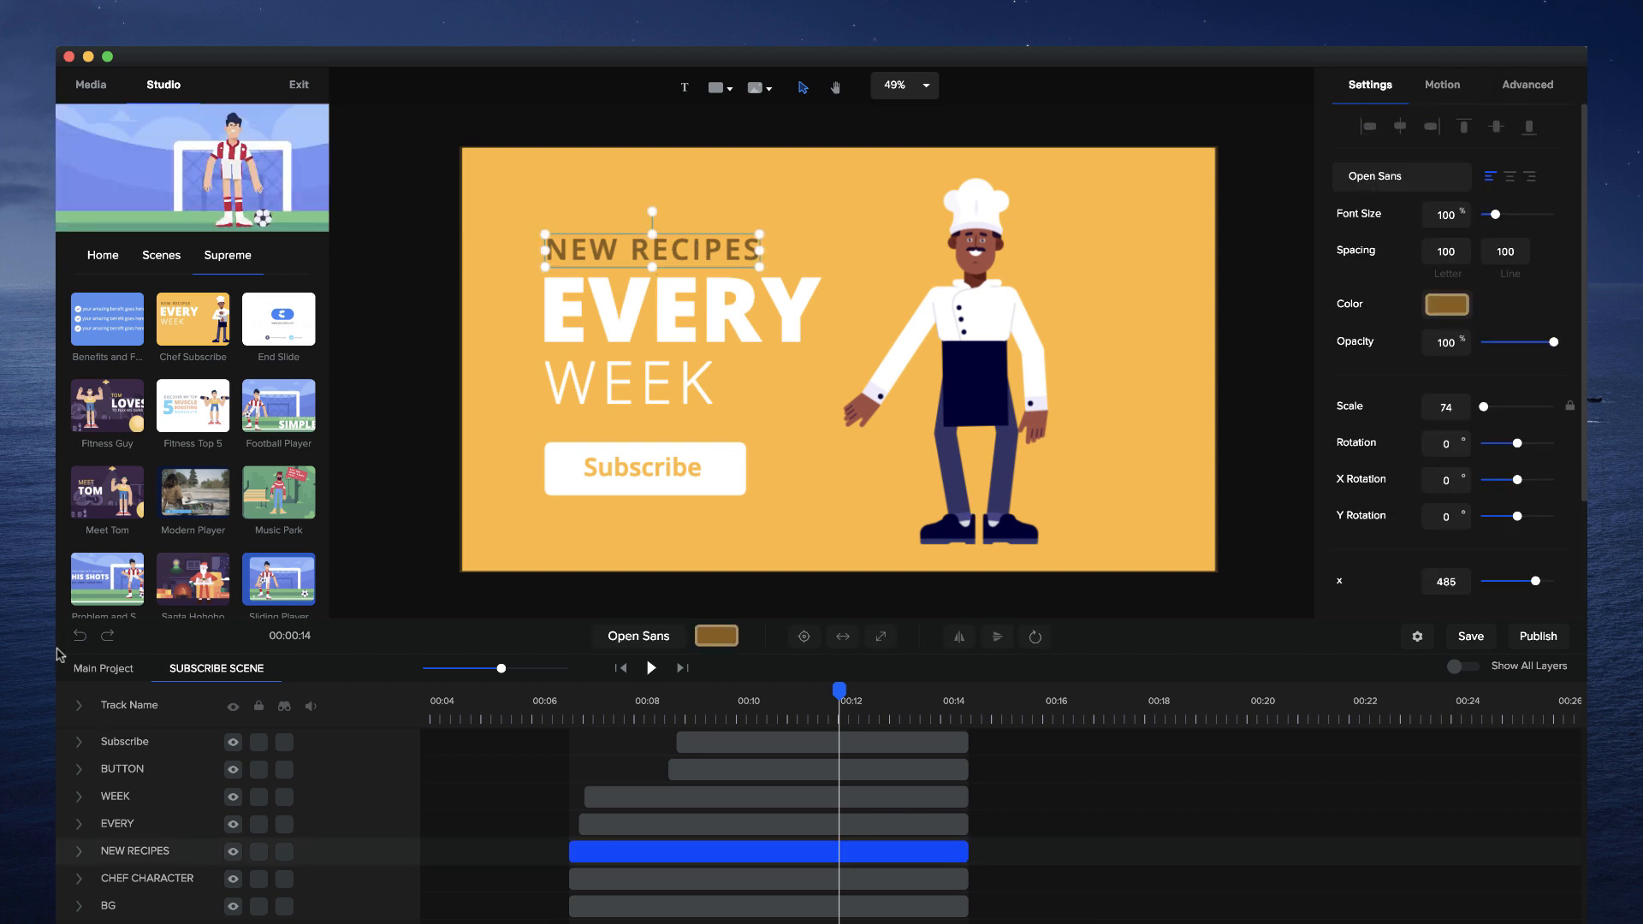
{"action": "left_click", "coordinate": [103, 669]}
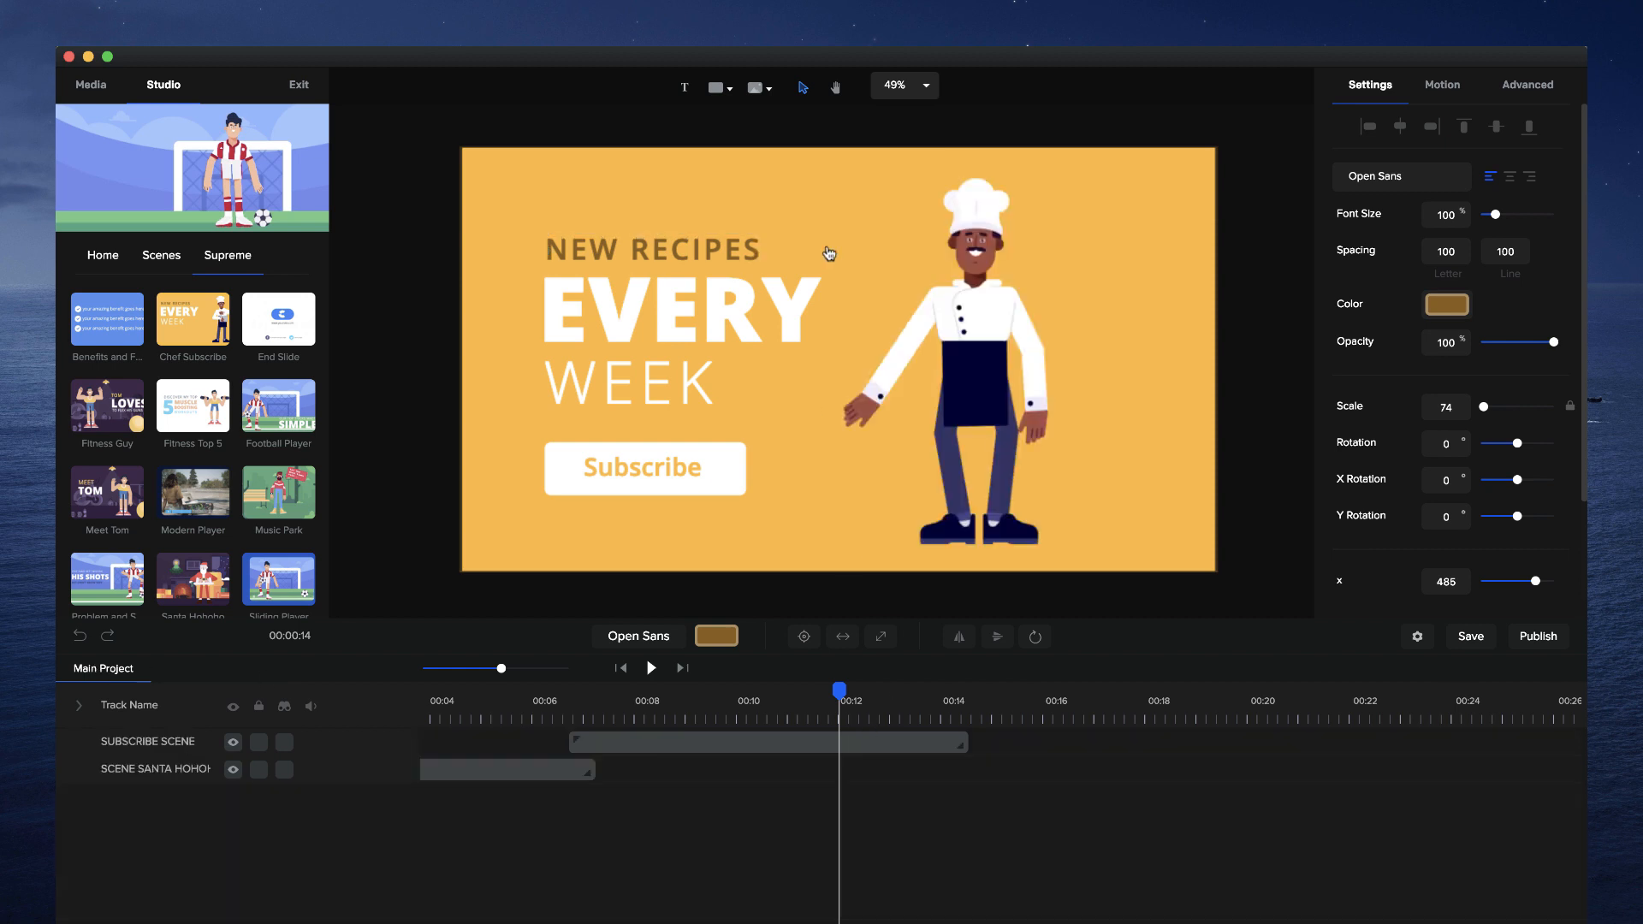
Step: Insert a white rectangle scaled to 270 at 960,540 on a track named FADE, filling the frame
{"action": "left_click", "coordinate": [717, 87]}
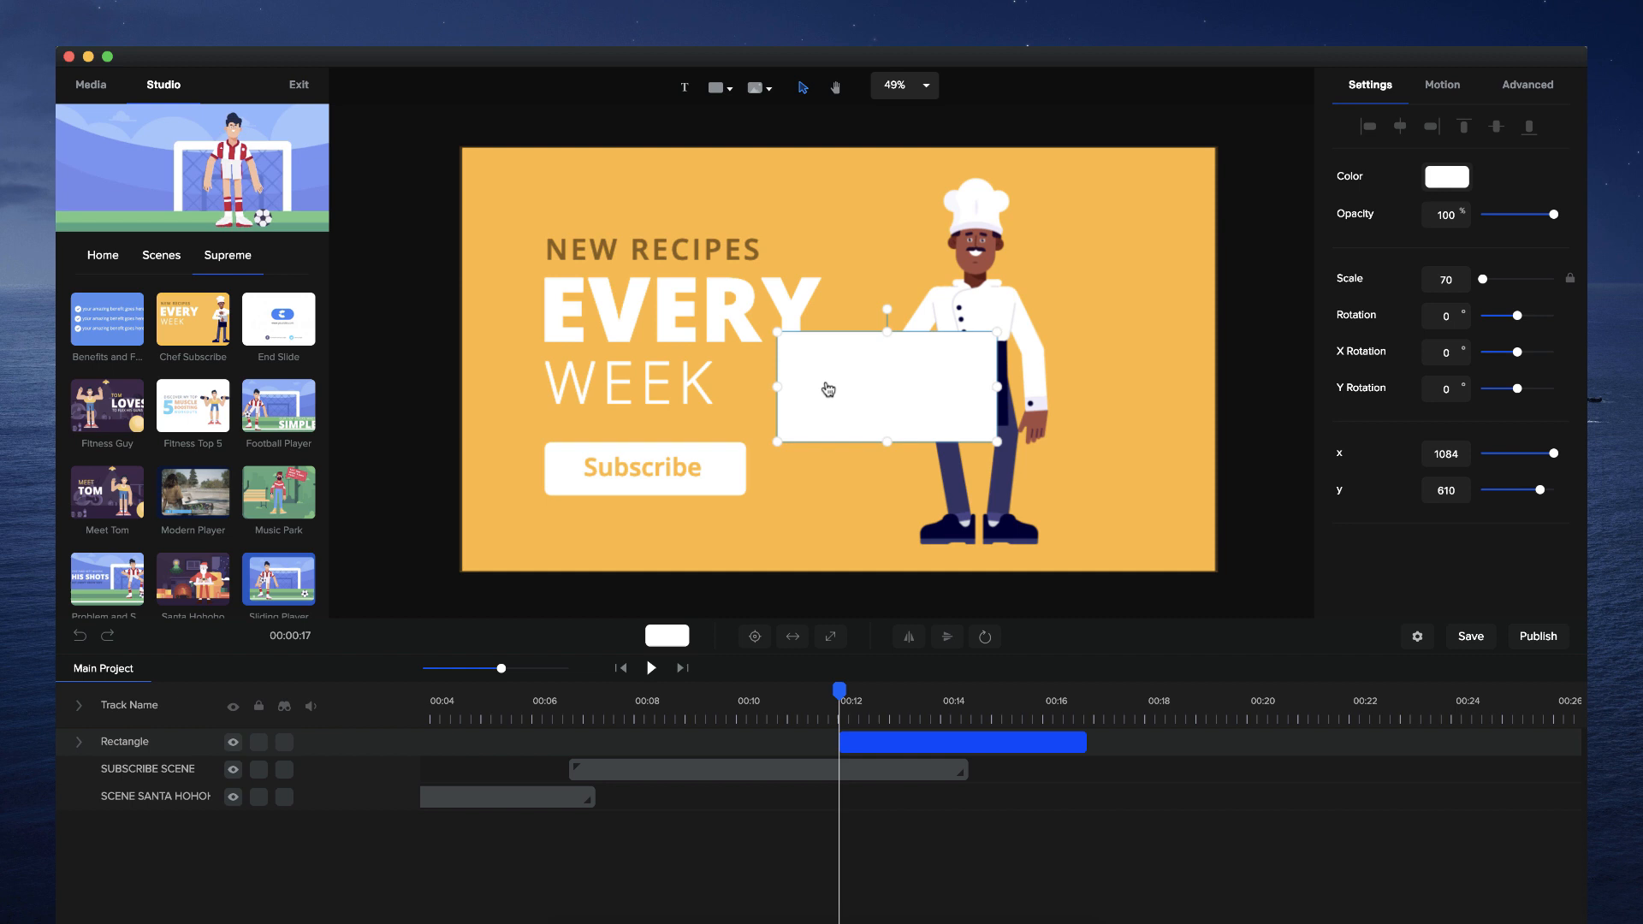
{"action": "left_click", "coordinate": [830, 636]}
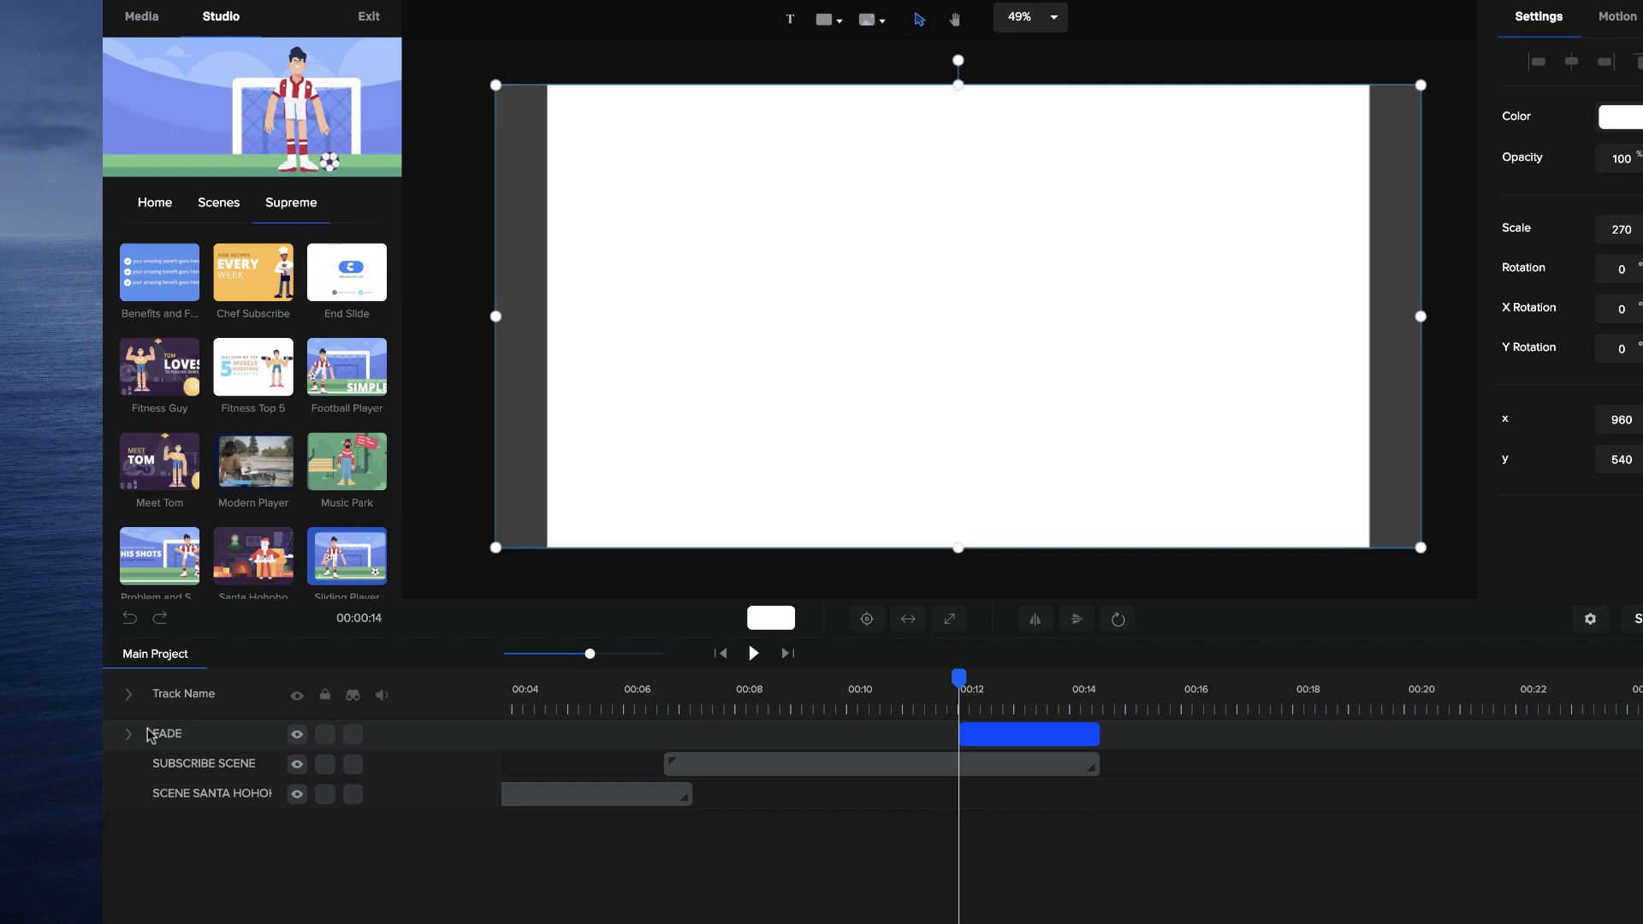
Step: Add a custom opacity animation to FADE with opacity 0% at the first keyframe
{"action": "left_click", "coordinate": [473, 765]}
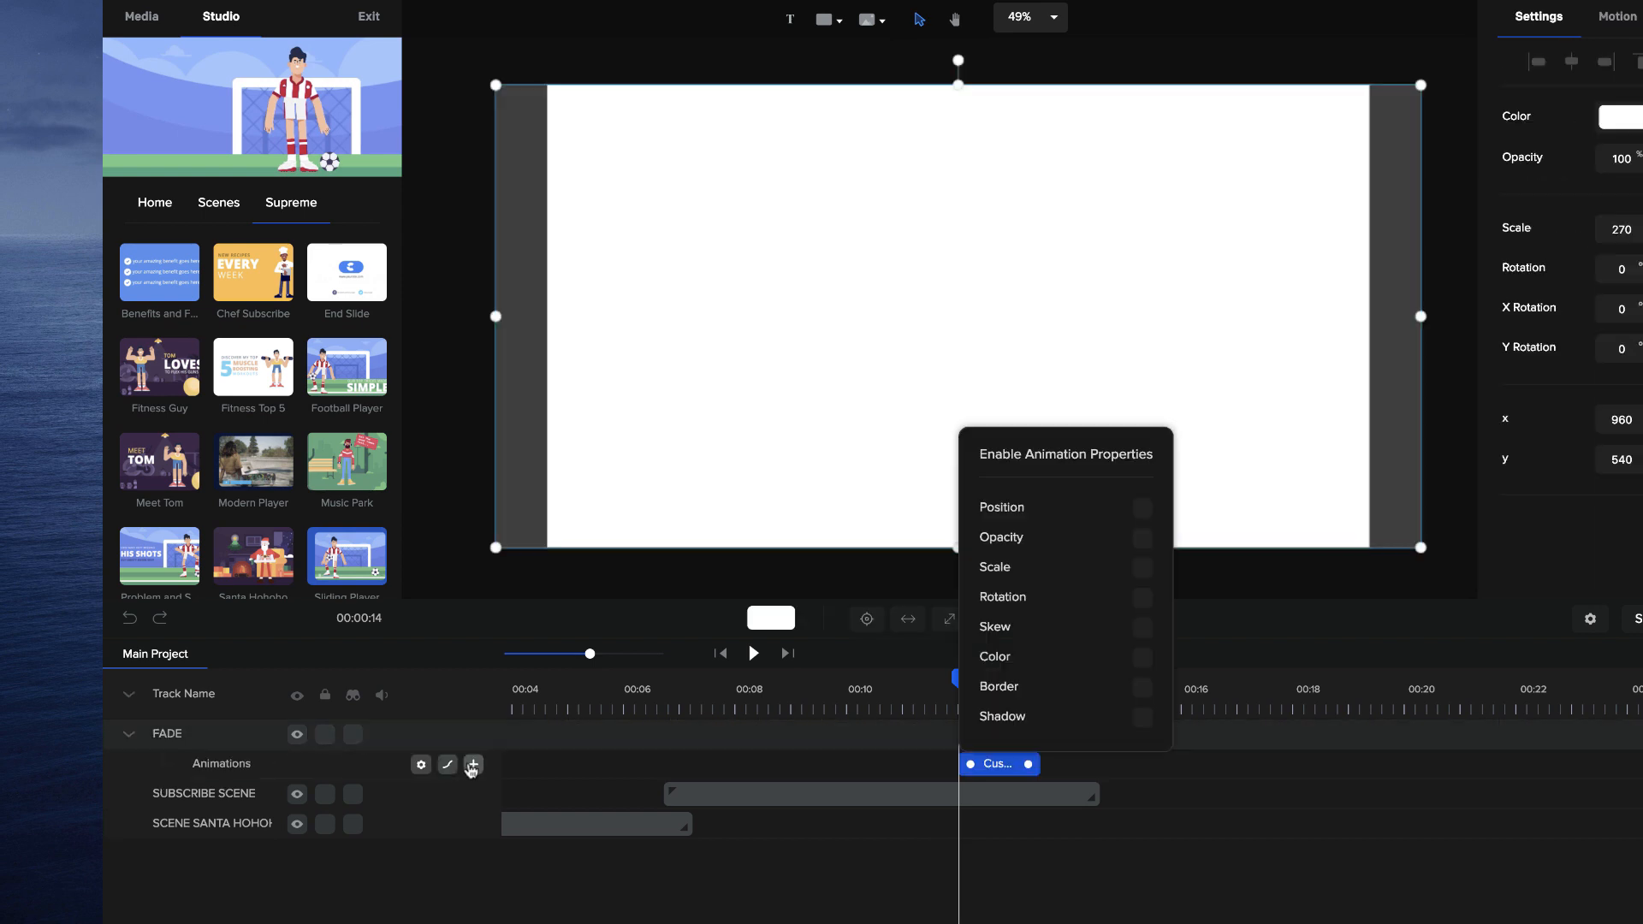
{"action": "left_click", "coordinate": [1139, 536]}
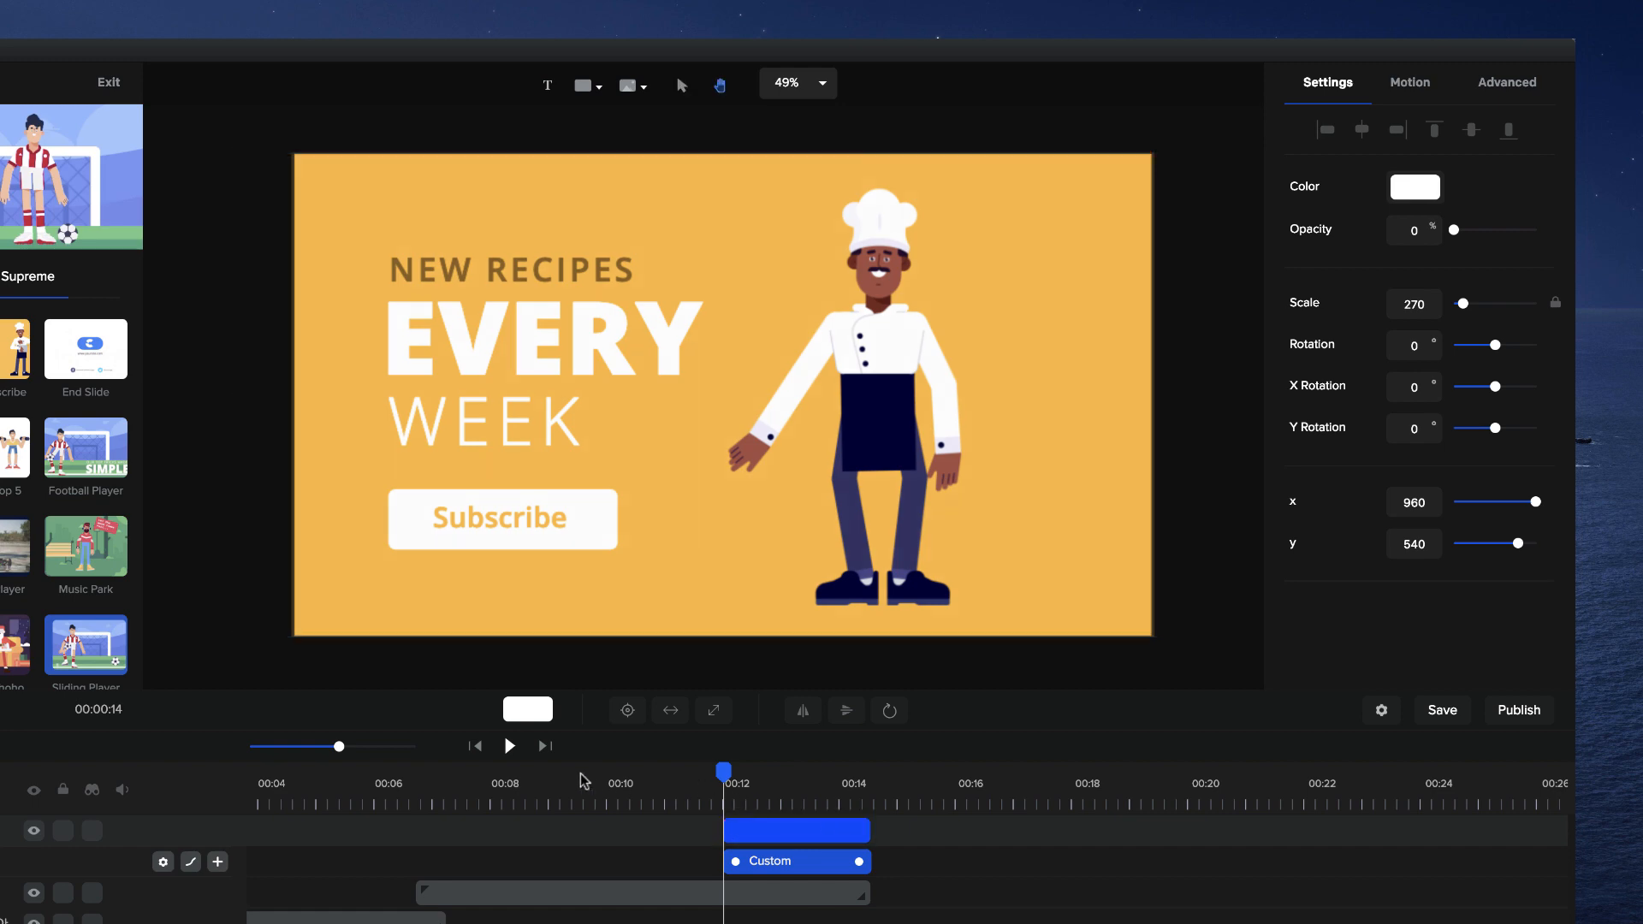
{"action": "left_click", "coordinate": [510, 745]}
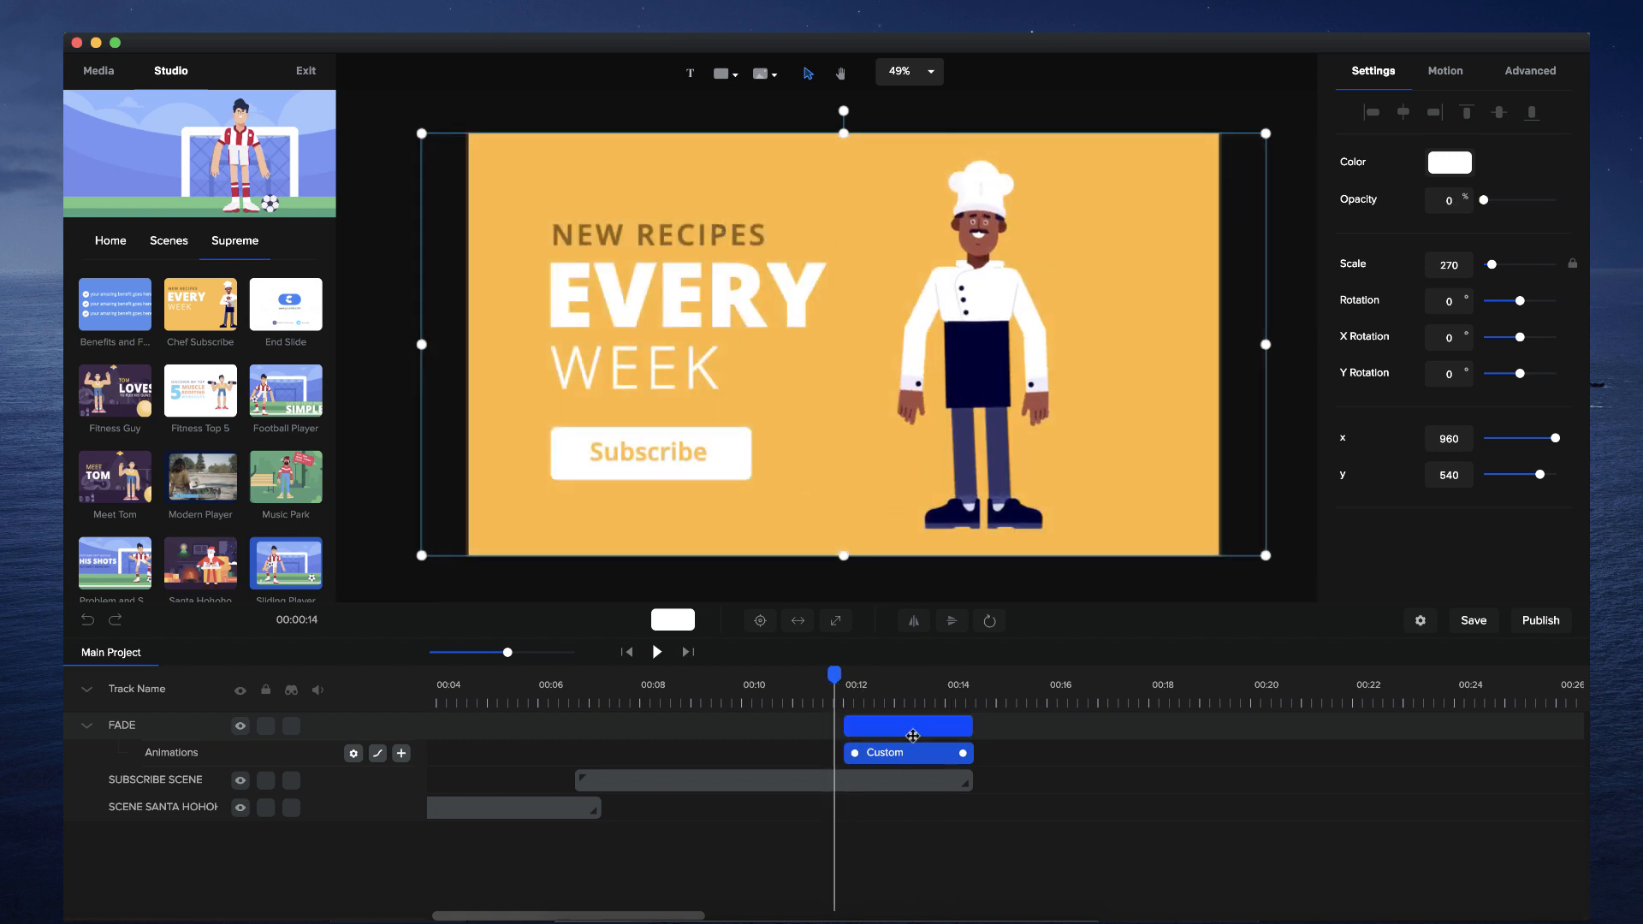
Step: Scrub slightly into the fade so FADE reads 18% opacity over the Subscribe scene
{"action": "left_click", "coordinate": [655, 651]}
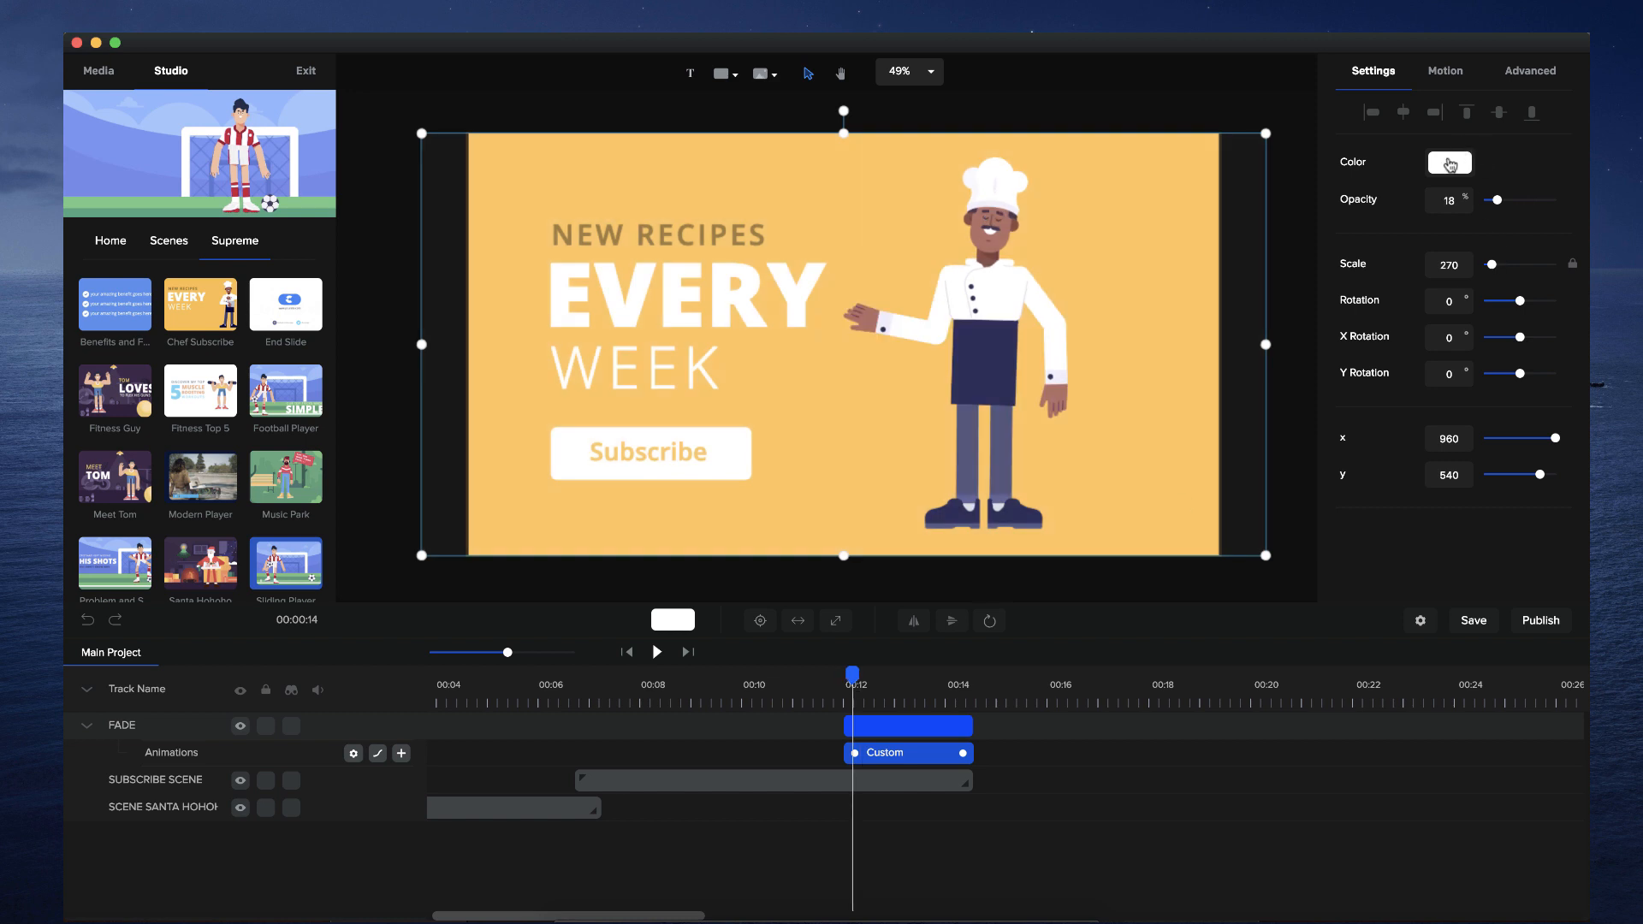
Step: Recolour the FADE rectangle black and preview the animation's end at 100% opacity
{"action": "left_click", "coordinate": [1449, 165]}
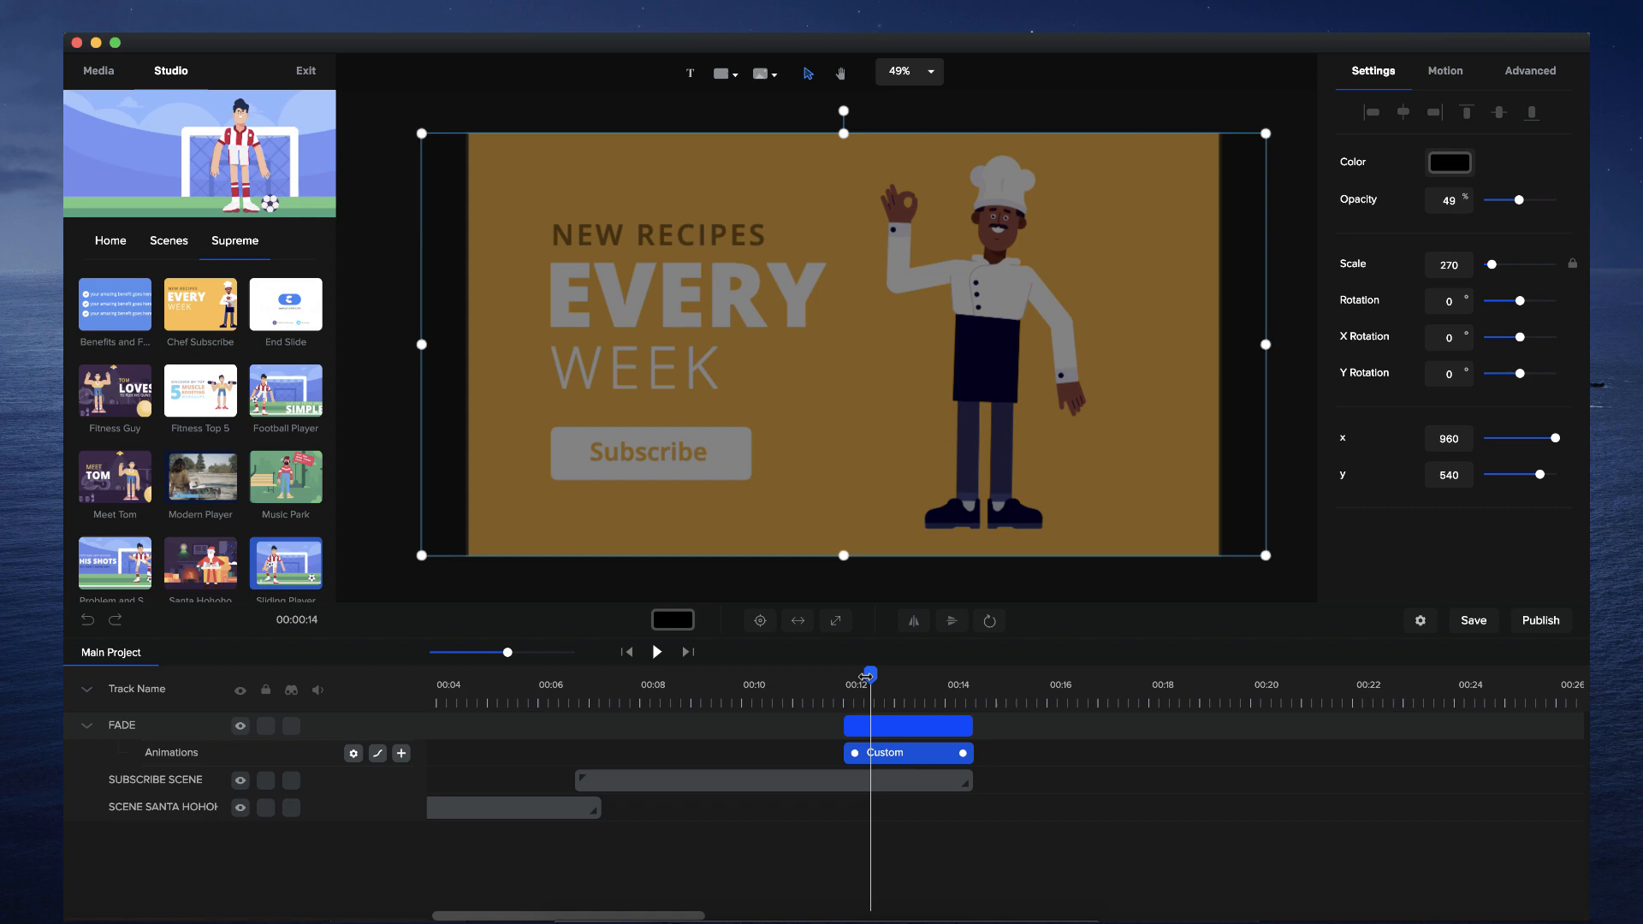
{"action": "left_click", "coordinate": [655, 650]}
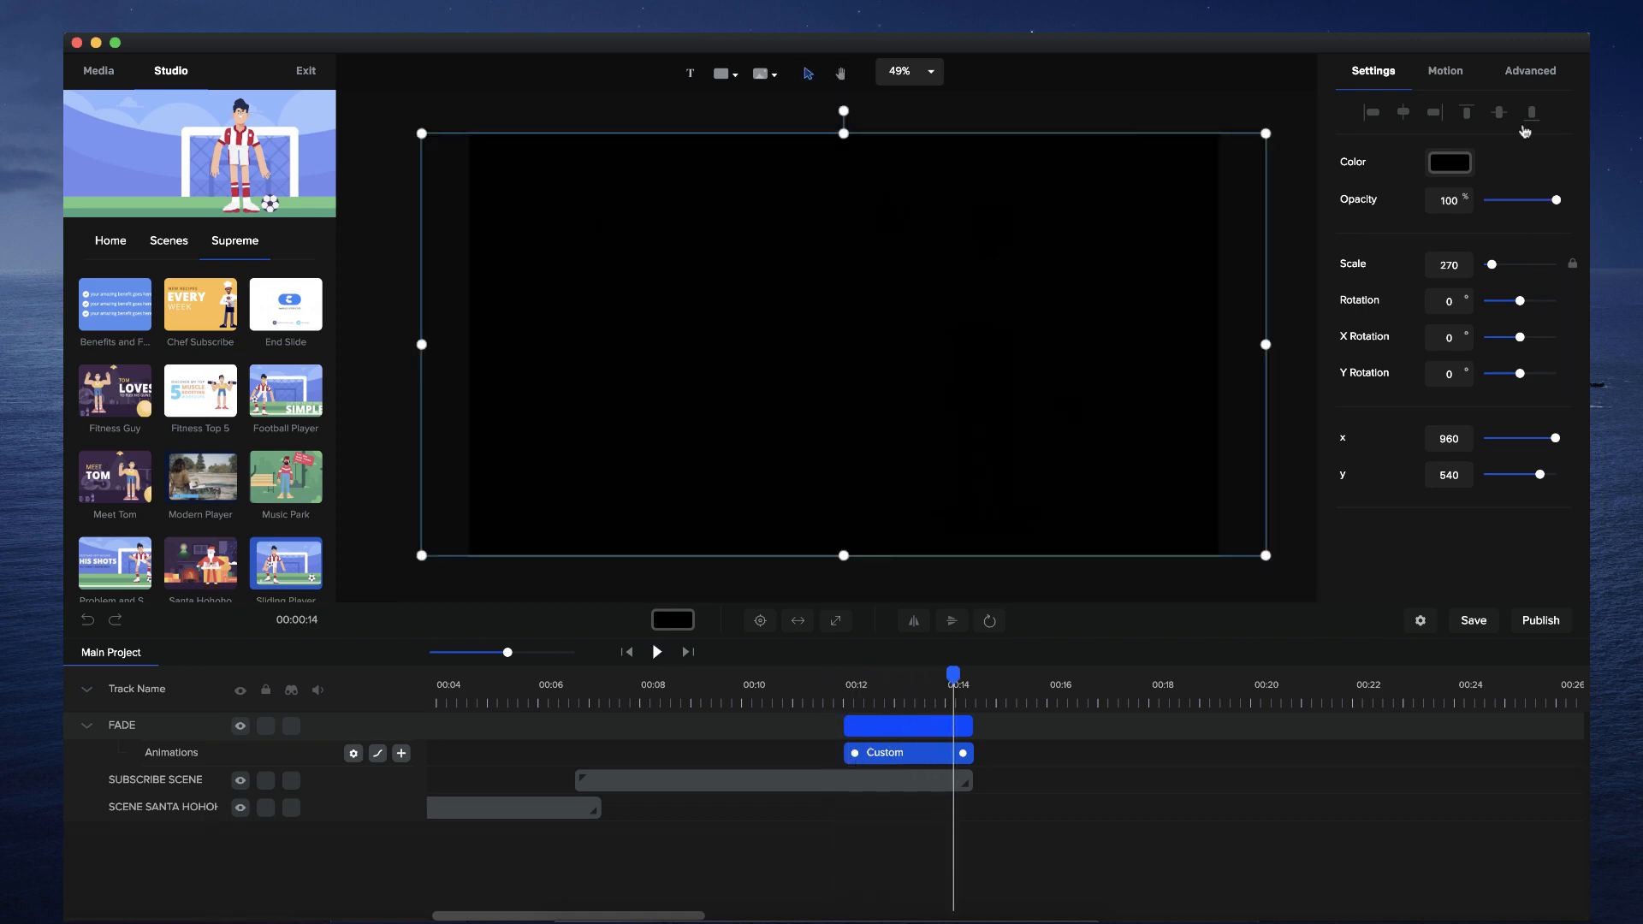
Step: Change FADE's colour to dark navy #230756 and play back the fade
{"action": "left_click", "coordinate": [1450, 162]}
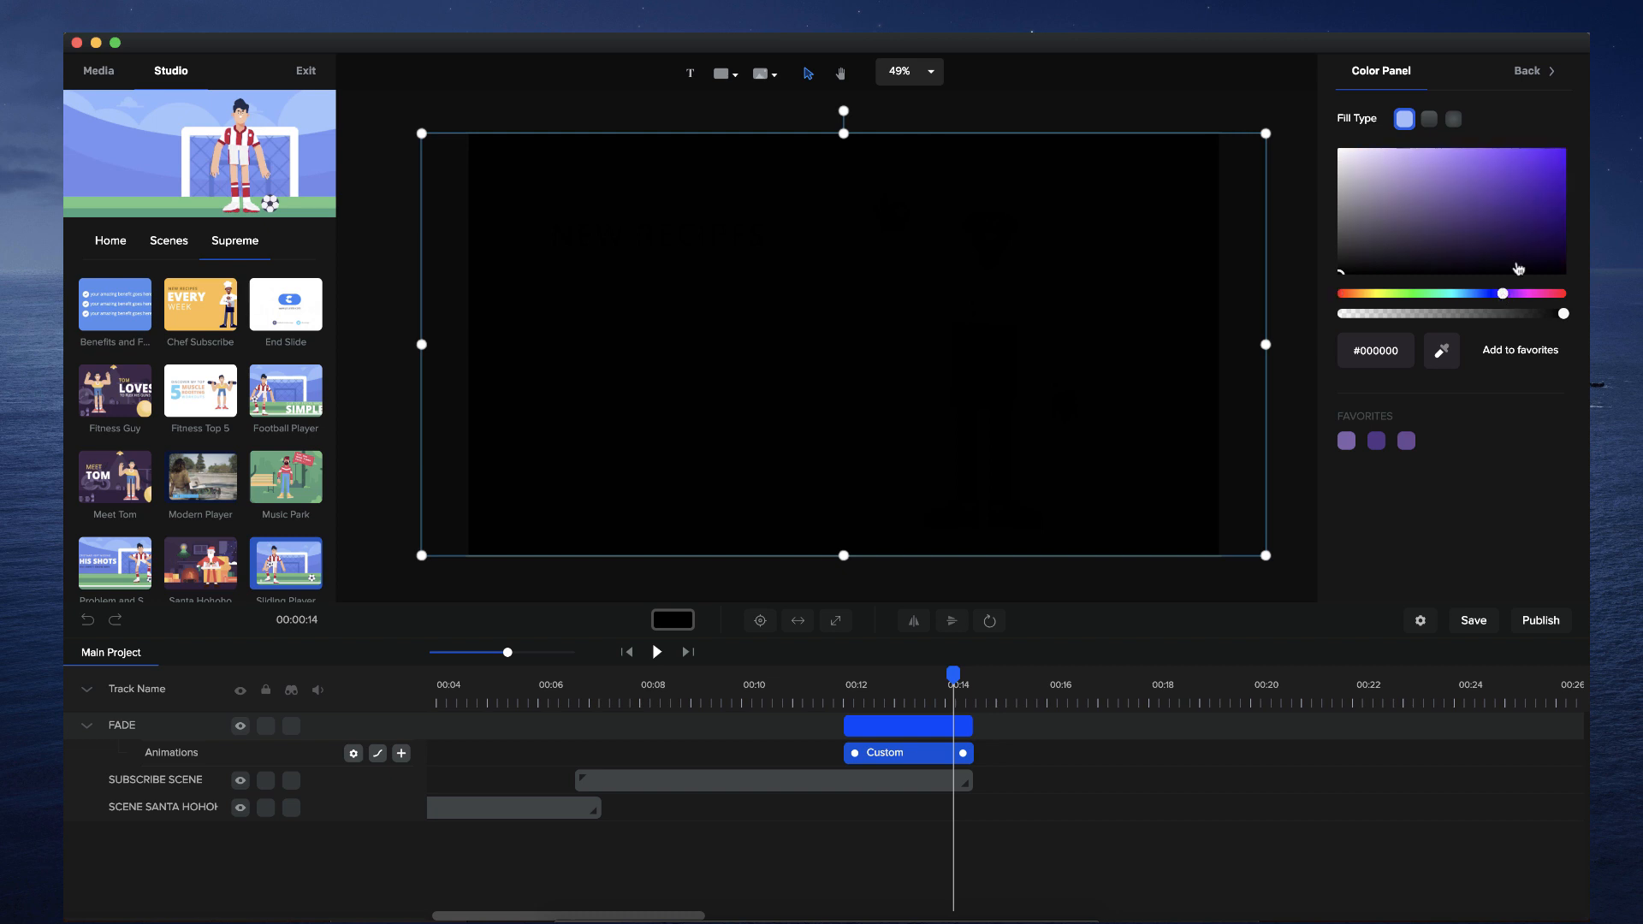
{"action": "left_click", "coordinate": [1547, 234]}
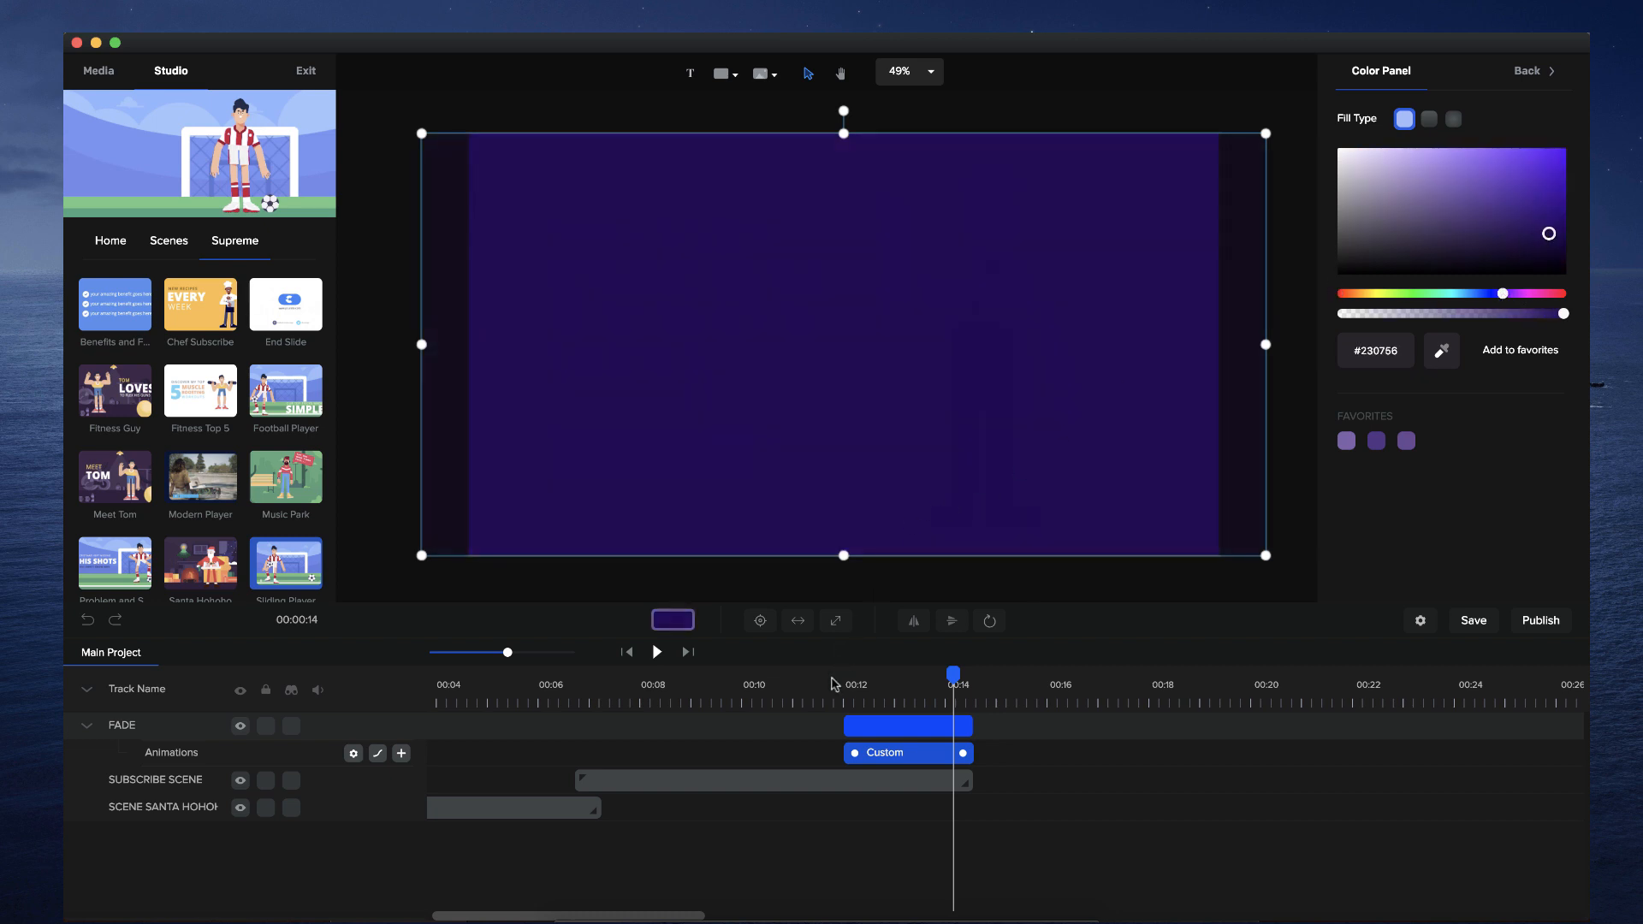
{"action": "left_click", "coordinate": [655, 650]}
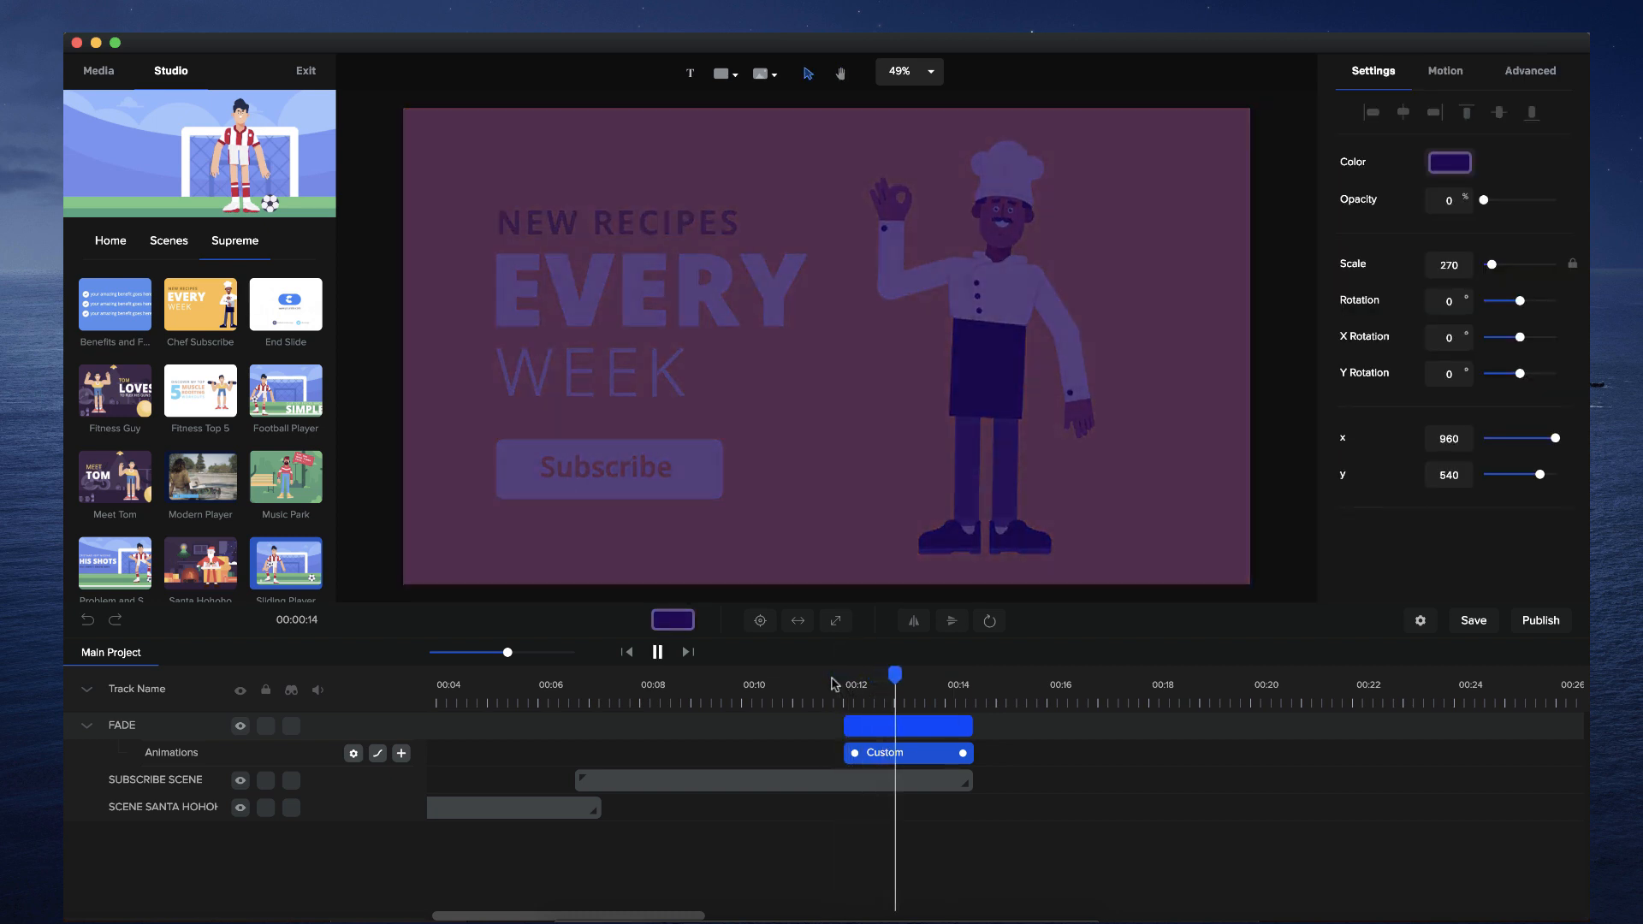